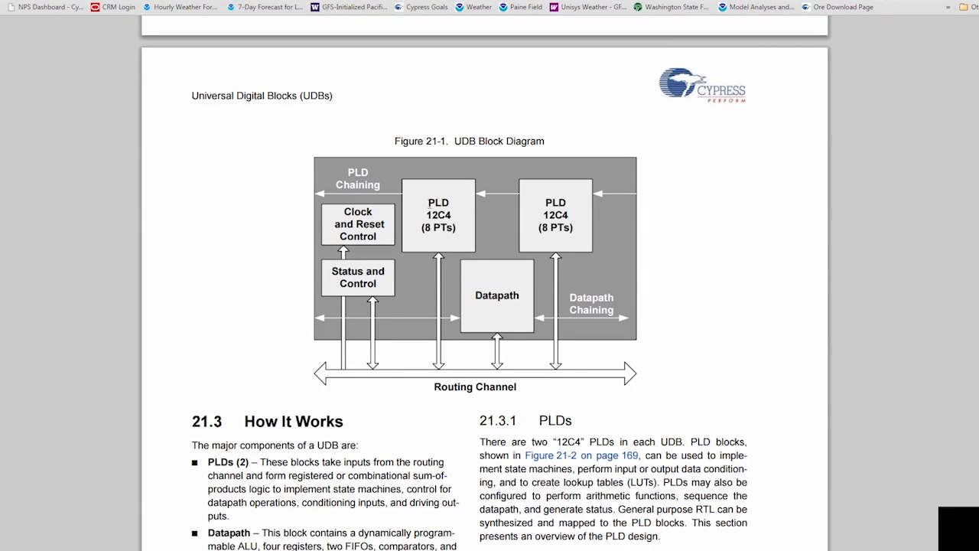
{"action": "scroll", "scroll_direction": "down", "scroll_amount": 3}
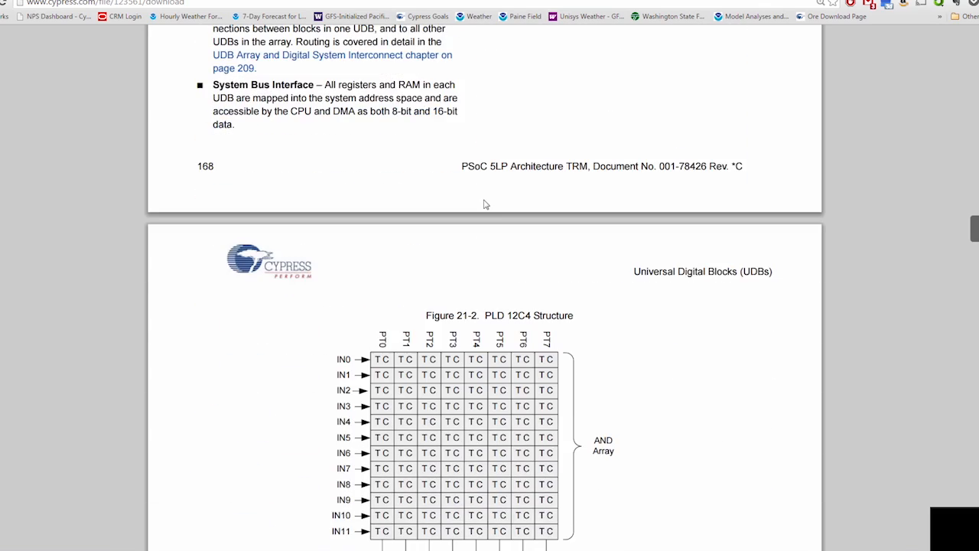
{"action": "scroll", "scroll_direction": "down", "scroll_amount": 3}
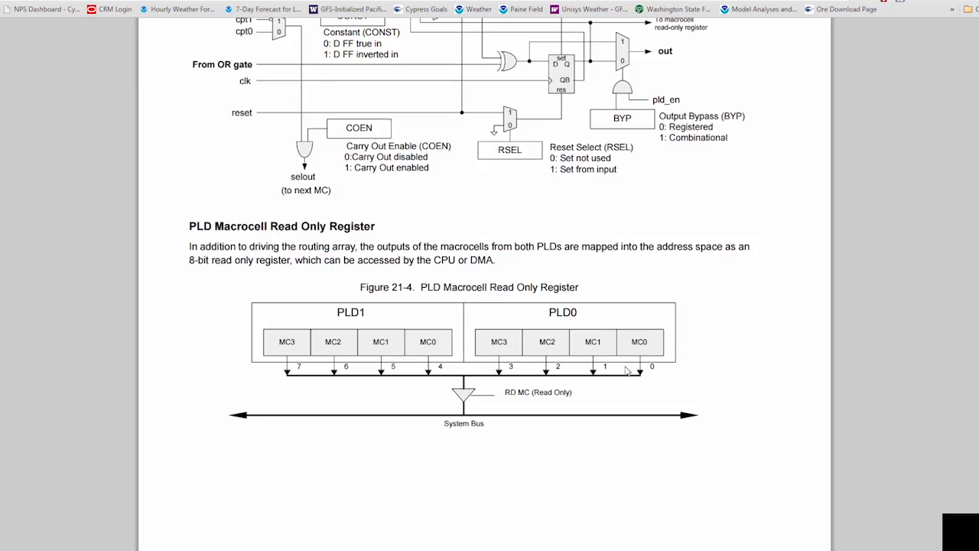
{"action": "scroll", "scroll_direction": "down", "scroll_amount": 3}
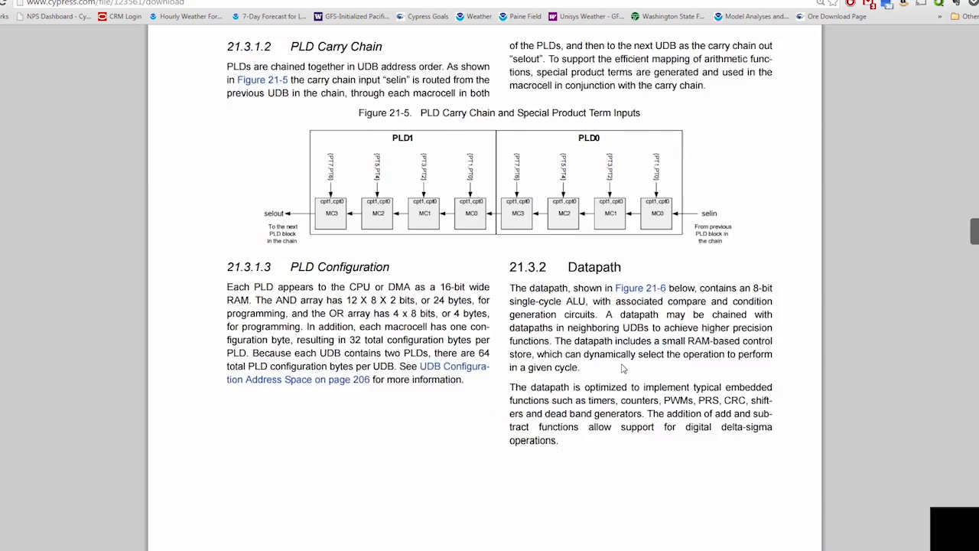
{"action": "scroll", "scroll_direction": "down", "scroll_amount": 3}
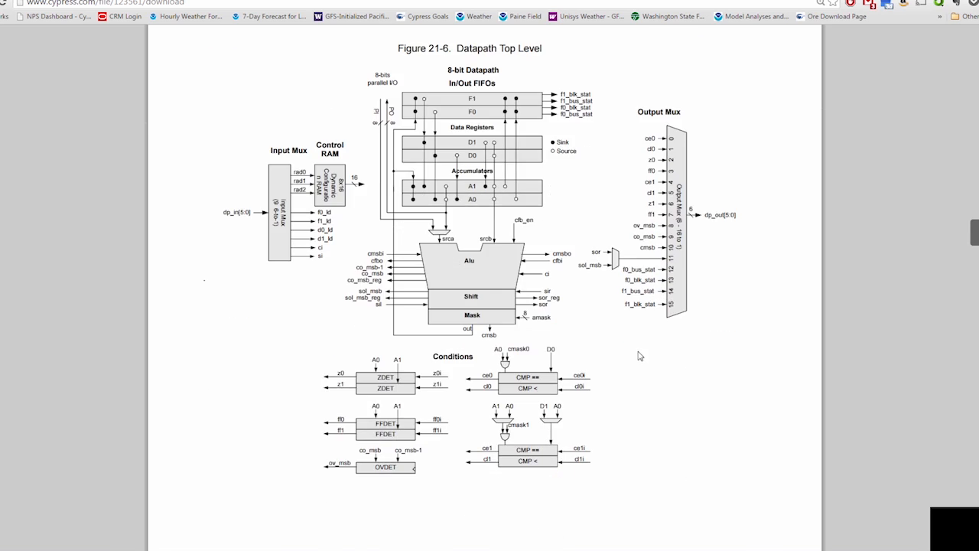
{"action": "mouse_move", "coordinate": [514, 158]}
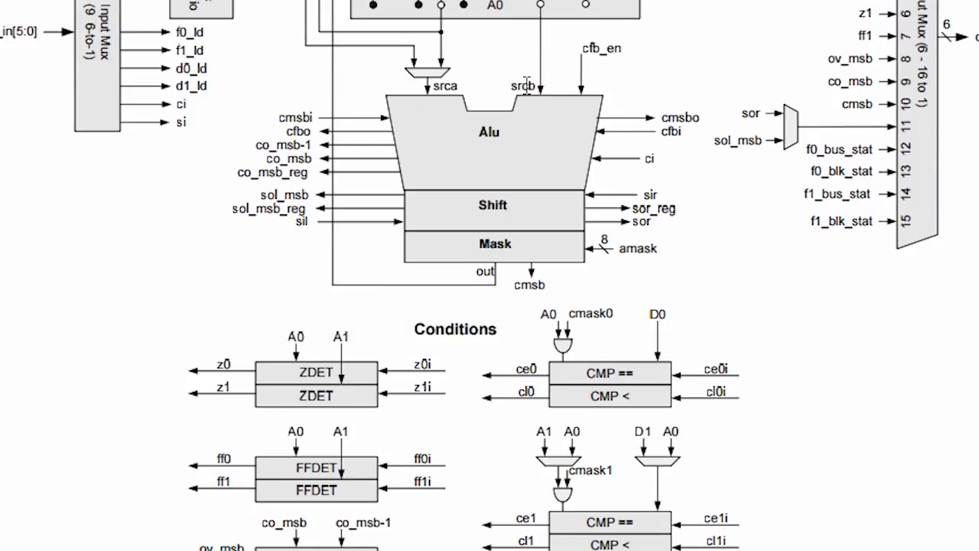
{"action": "scroll", "scroll_direction": "down", "scroll_amount": 3}
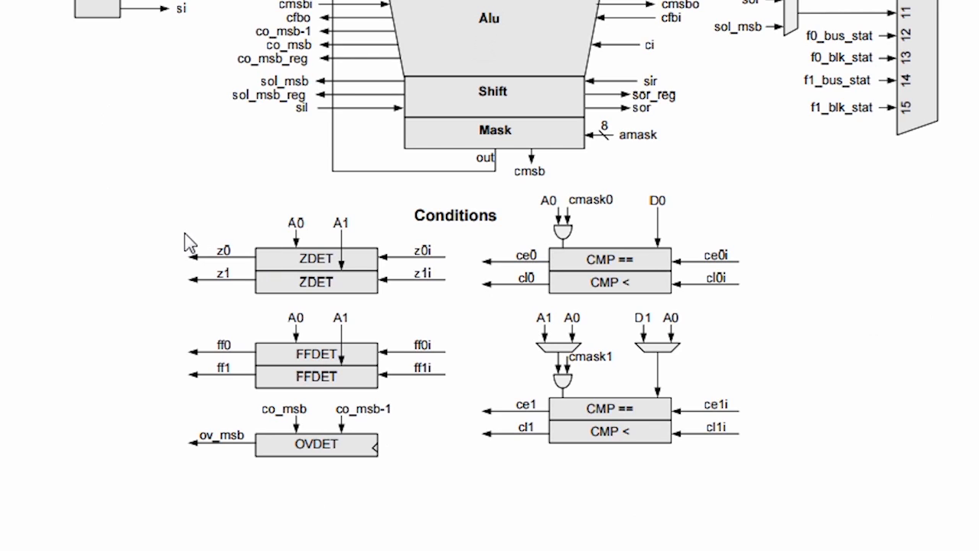
{"action": "mouse_move", "coordinate": [208, 214]}
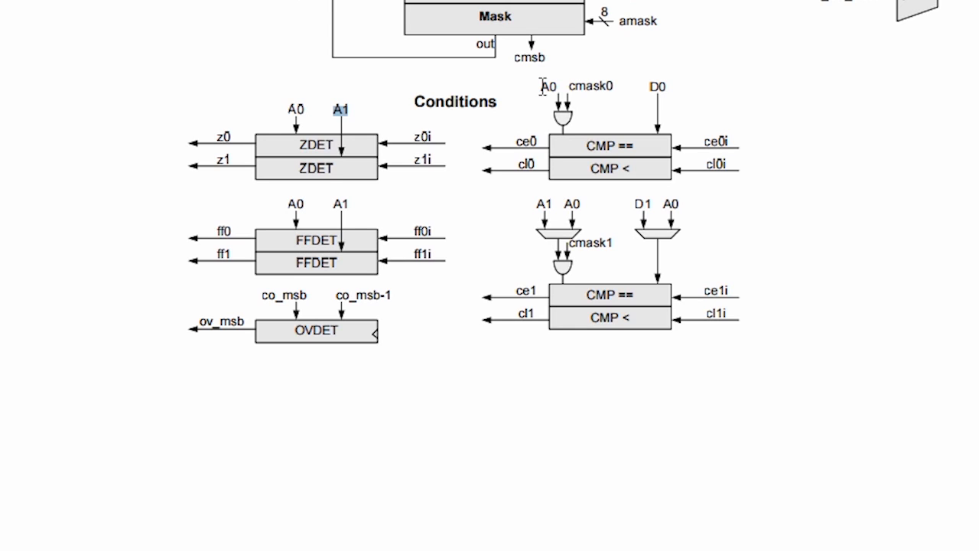
{"action": "mouse_move", "coordinate": [581, 87]}
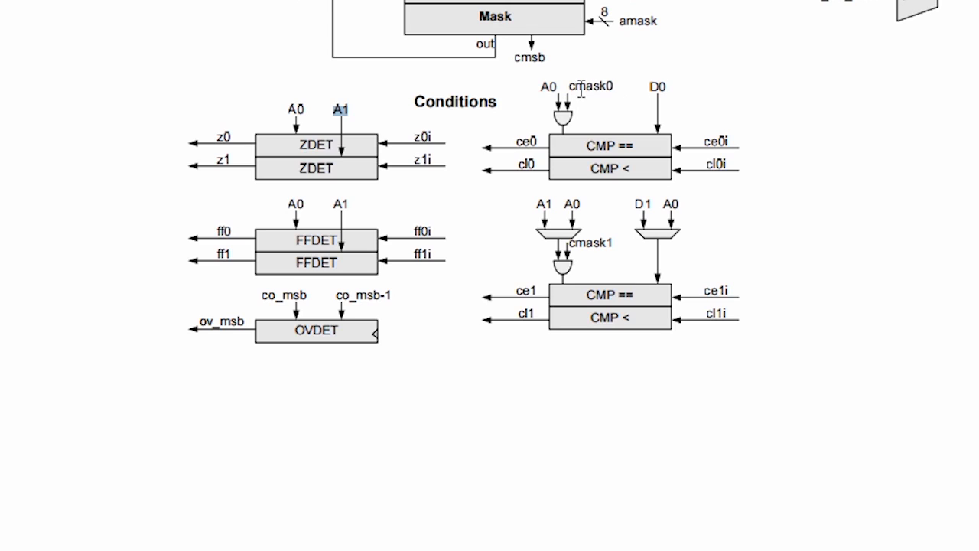
{"action": "mouse_move", "coordinate": [625, 120]}
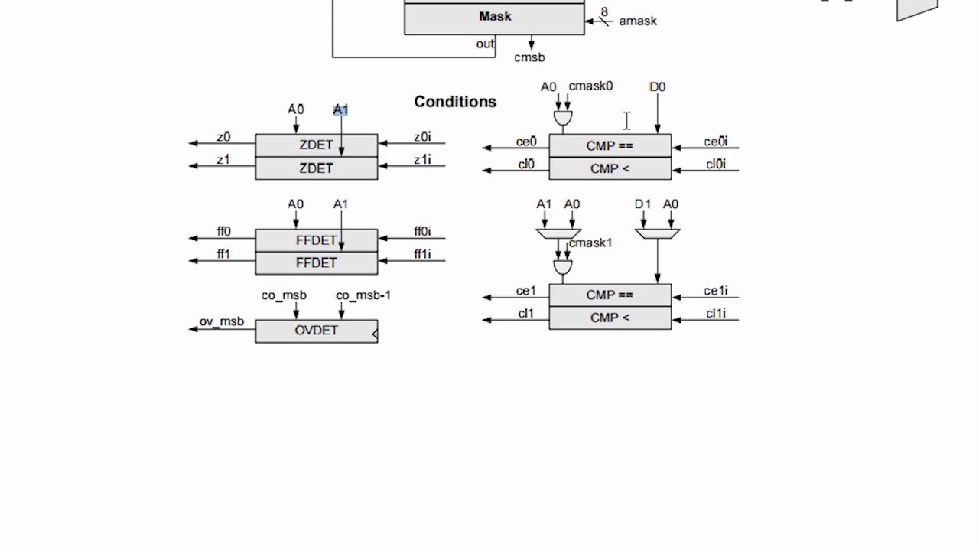
{"action": "mouse_move", "coordinate": [624, 123]}
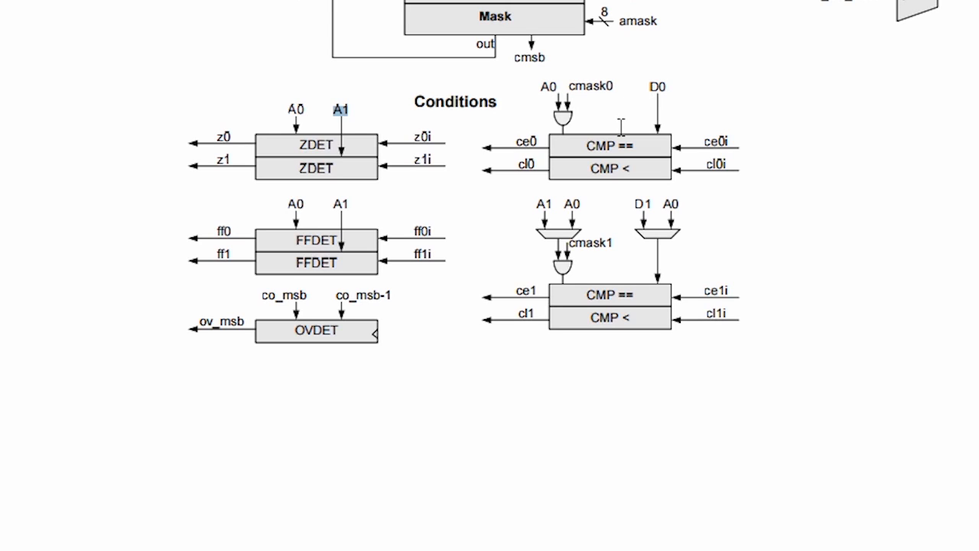